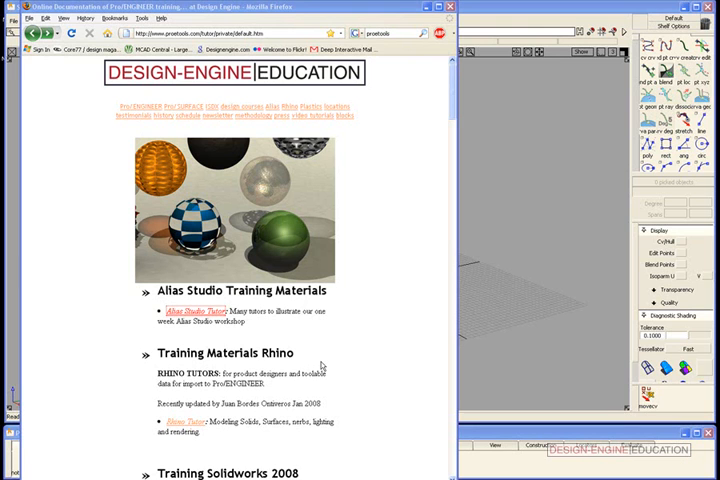
pyautogui.moveTo(340, 347)
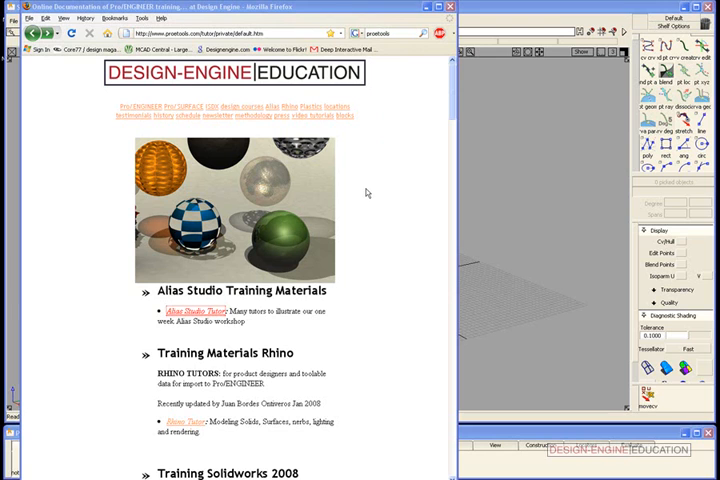
# Scroll through the Alias Studio Tutor page showing the globe model and other exercises.
pyautogui.scroll(-3)
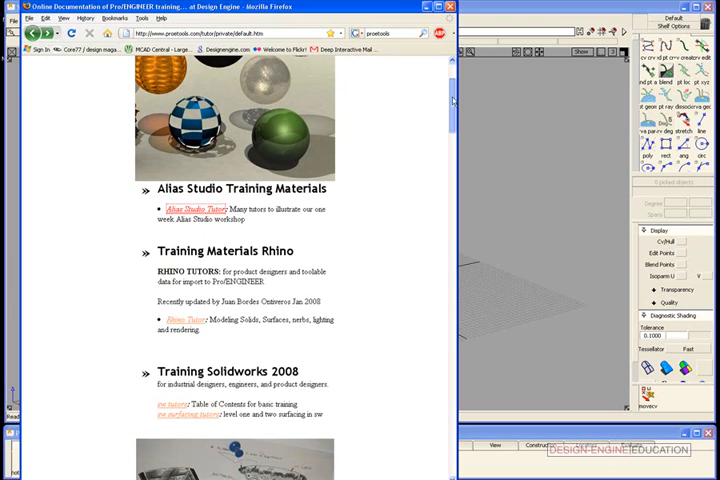
pyautogui.scroll(-3)
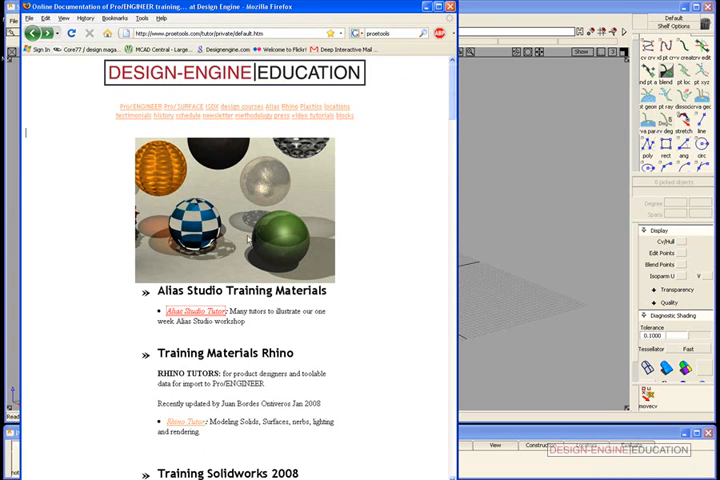
pyautogui.moveTo(224, 318)
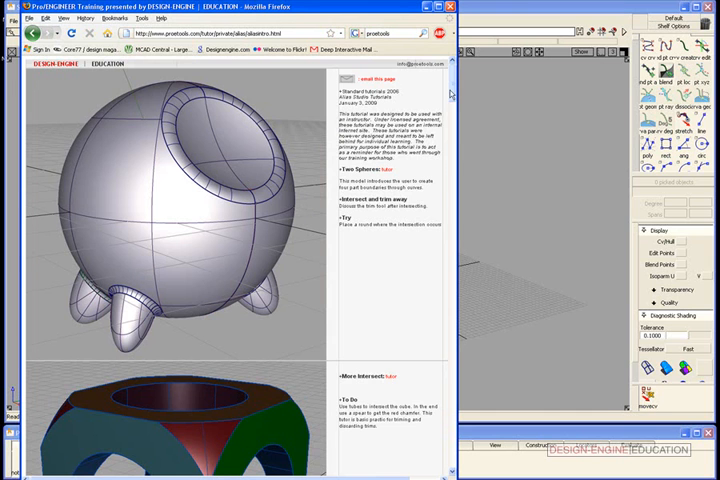
pyautogui.scroll(-3)
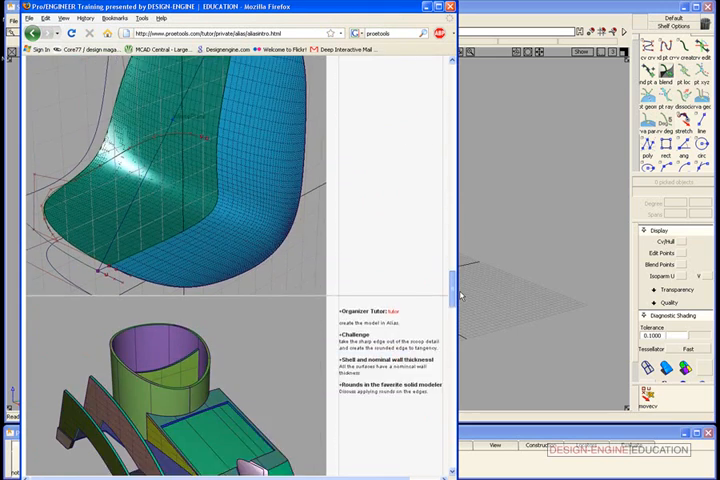
pyautogui.scroll(-3)
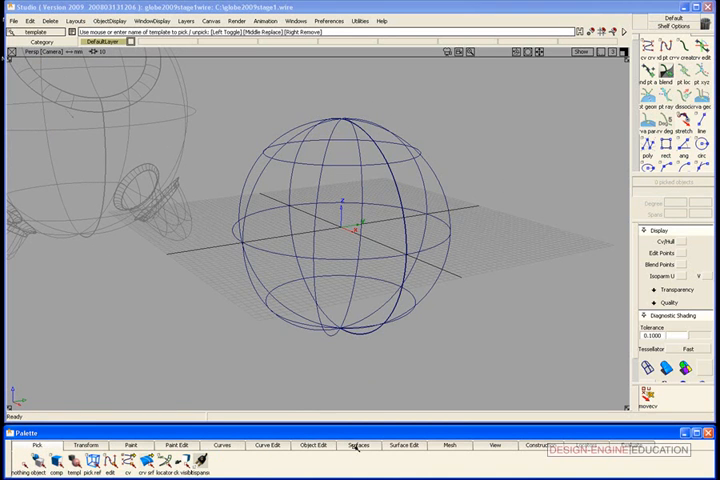
# Create a primitive sphere at the origin, with the old globe templated as reference.
pyautogui.click(357, 445)
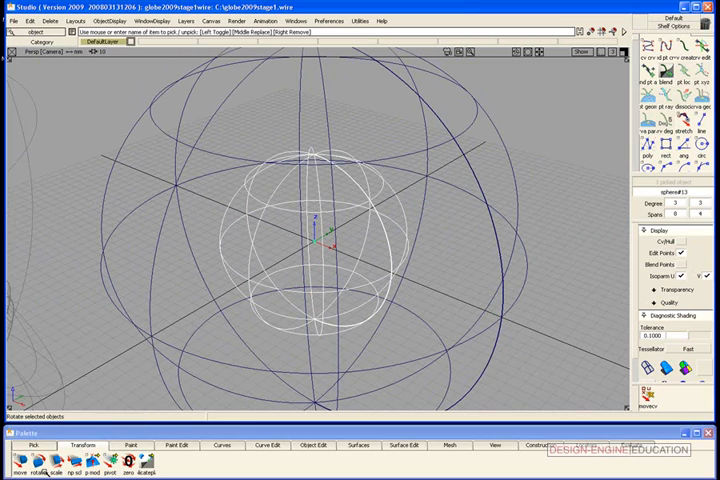
# Rotate the small inner sphere so its isoparms tilt against the large sphere's.
pyautogui.click(41, 448)
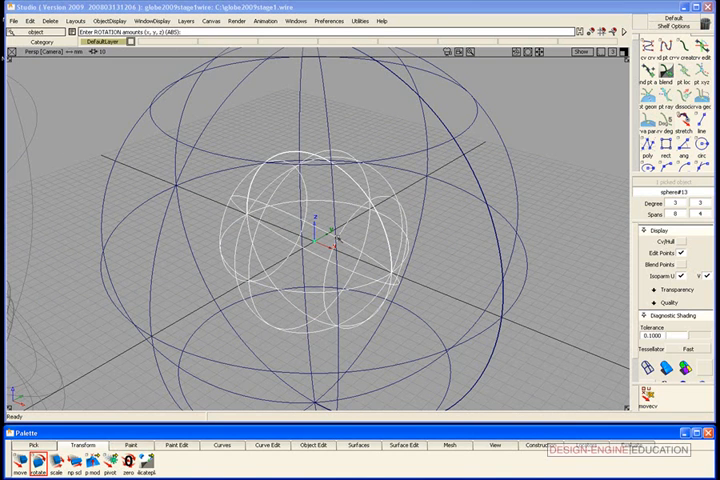
pyautogui.rightClick(335, 238)
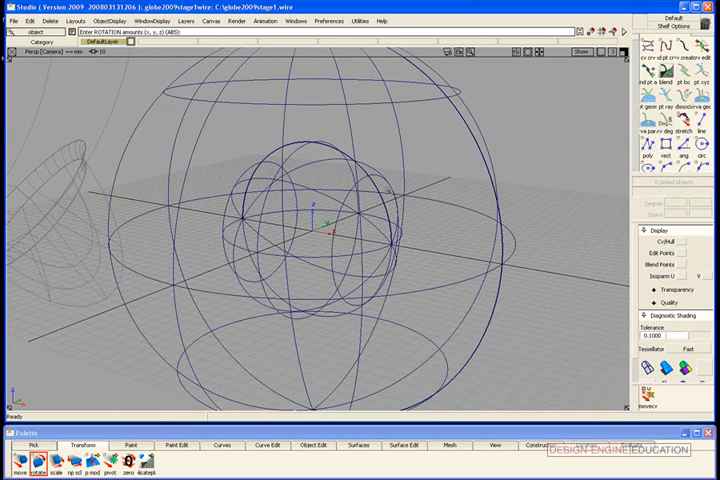
# Non-proportionally scale the inner sphere into a tall, narrow ellipsoid.
pyautogui.rightClick(377, 175)
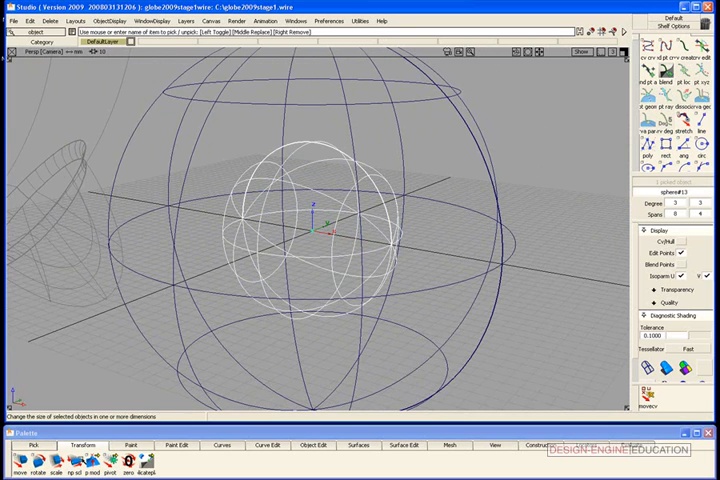
pyautogui.click(54, 458)
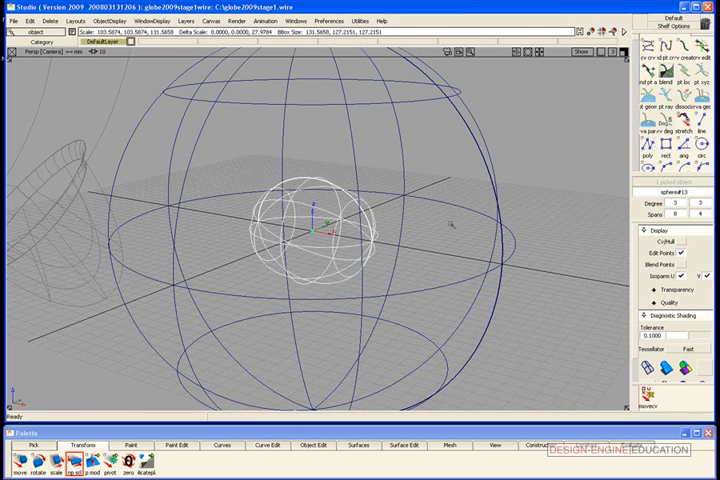
pyautogui.press('ctrl+z')
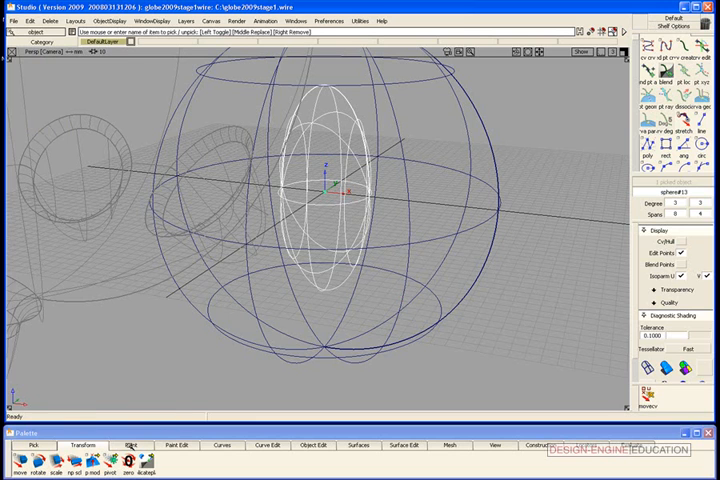
# Drag the ellipsoid down so it hangs out through the globe's bottom.
pyautogui.click(13, 457)
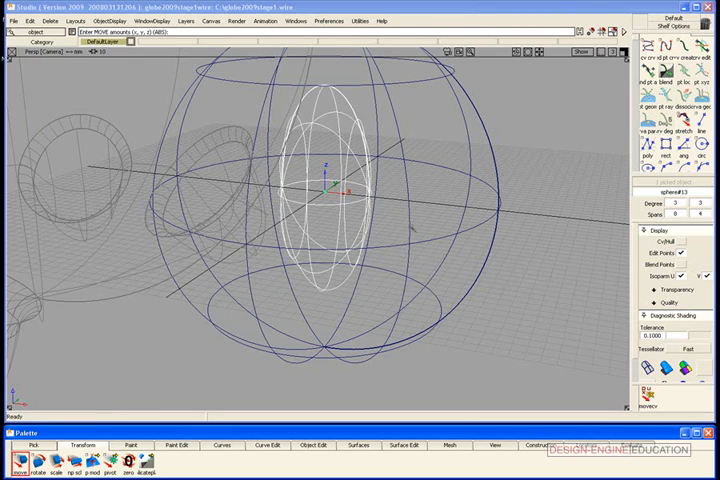
pyautogui.moveTo(322, 200); pyautogui.dragTo(382, 330)
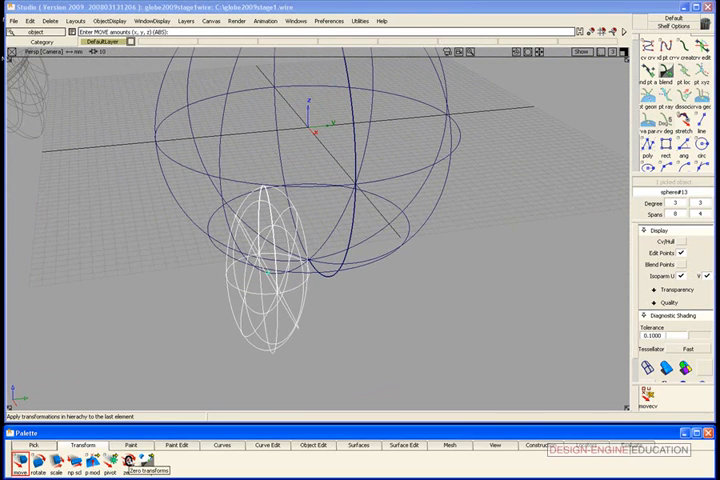
# Tilt the elongated ellipsoid outward at an angle beneath the globe.
pyautogui.click(32, 477)
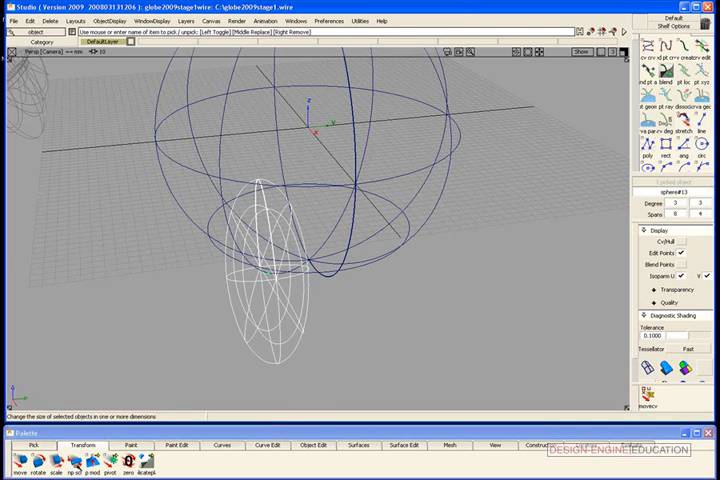
pyautogui.click(42, 464)
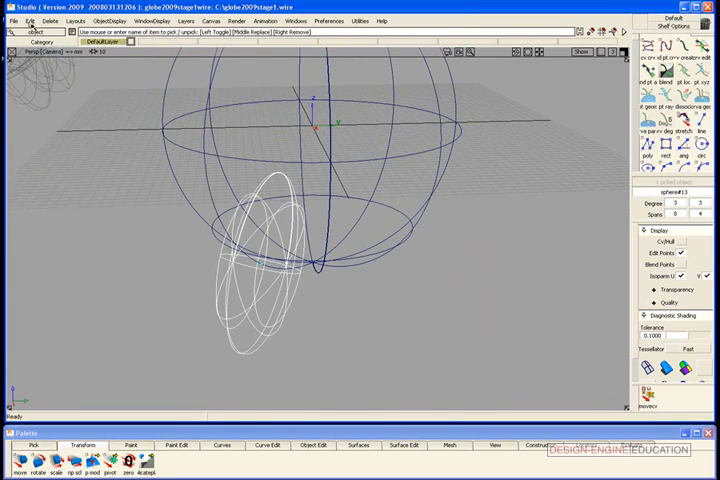
# Duplicate the foot with Number 3 and Z Rotation 90 degrees.
pyautogui.click(32, 19)
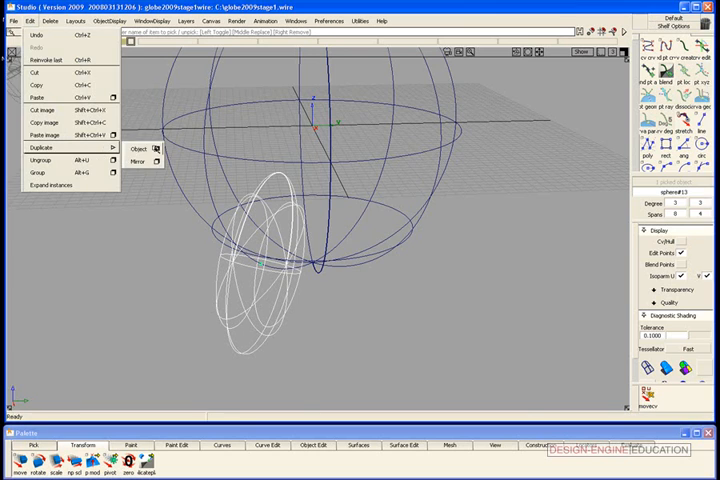
pyautogui.click(138, 146)
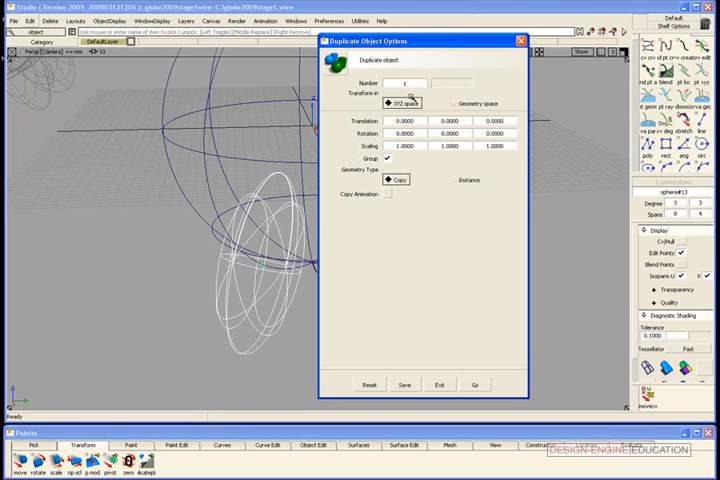
pyautogui.click(407, 82)
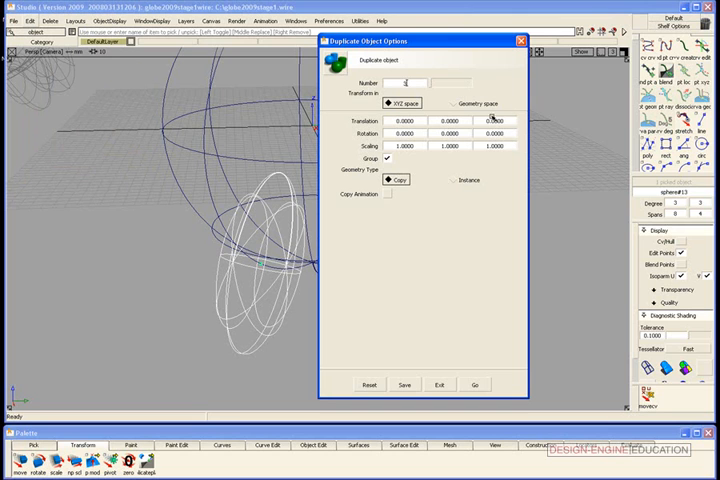
pyautogui.click(498, 132)
pyautogui.write('90.0000')
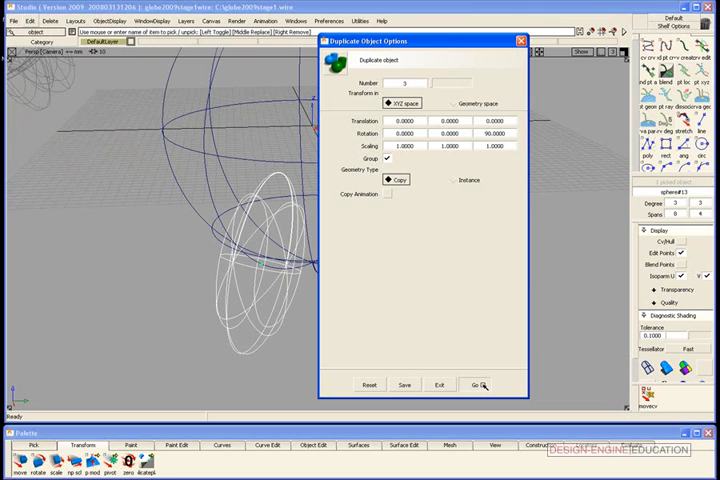
pyautogui.click(473, 385)
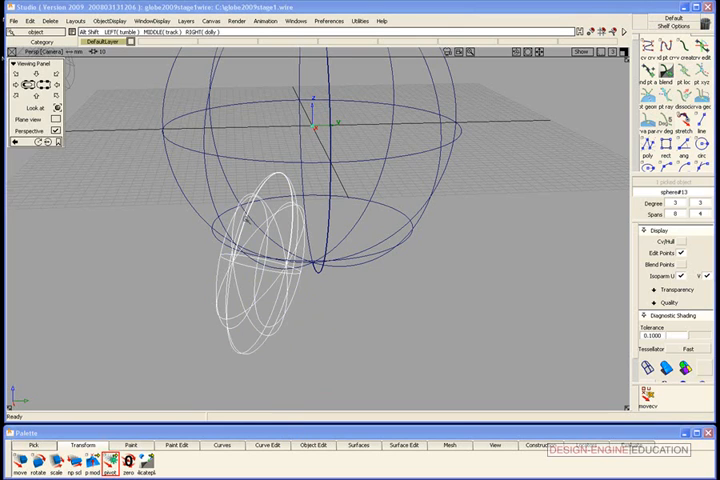
# Move the foot's pivot to the origin and rerun the duplicate to ring four feet.
pyautogui.click(25, 20)
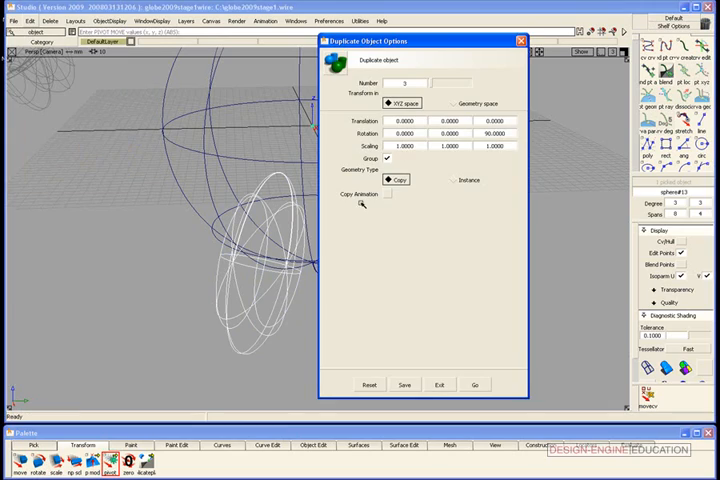
pyautogui.click(474, 385)
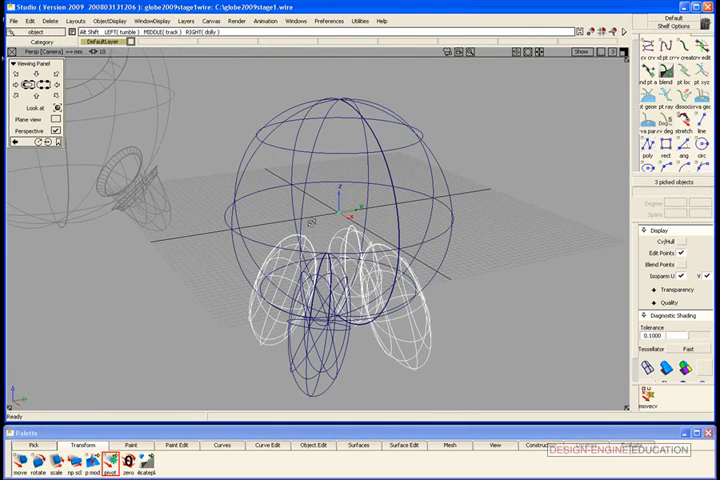
# Open globe2009stagefeetrounds.wire, keeping the current construction settings.
pyautogui.click(13, 20)
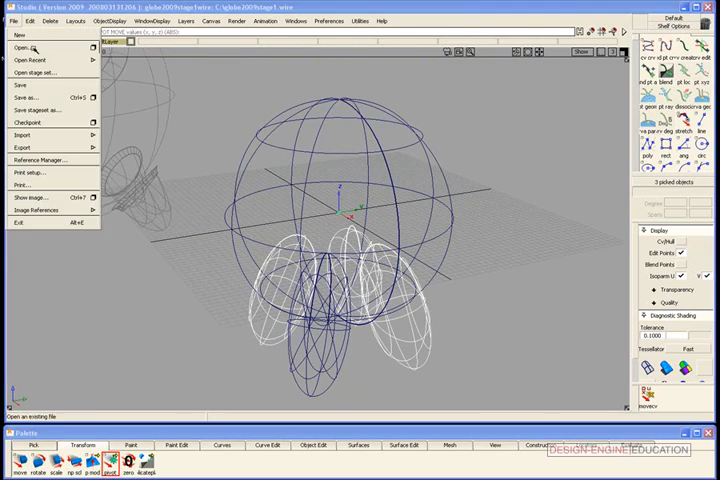
pyautogui.click(20, 46)
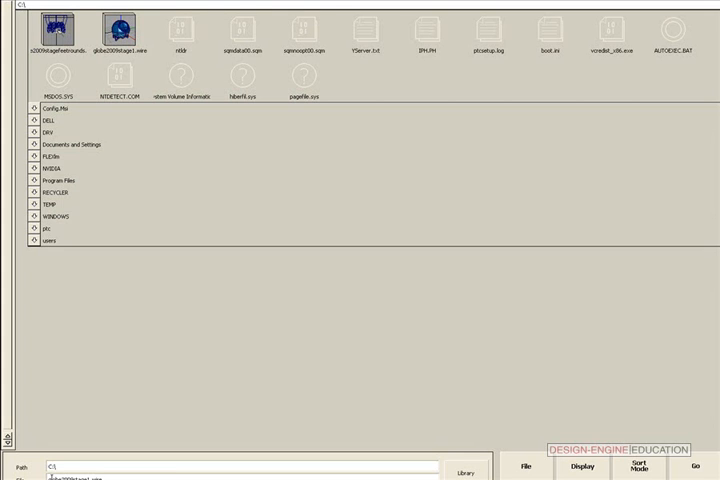
pyautogui.doubleClick(120, 25)
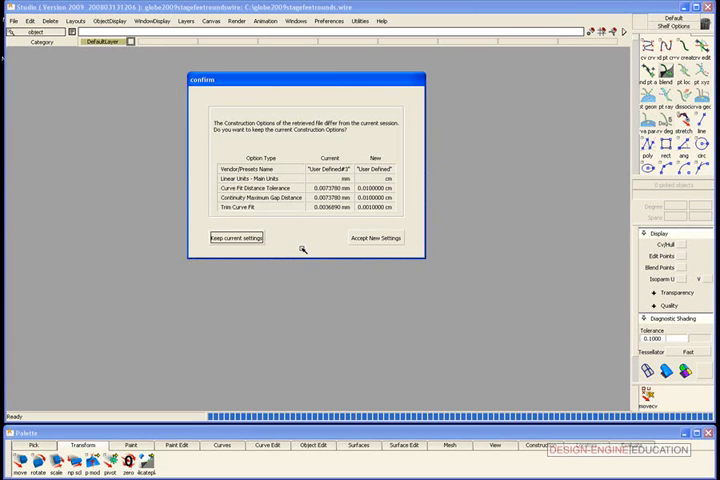
pyautogui.click(237, 237)
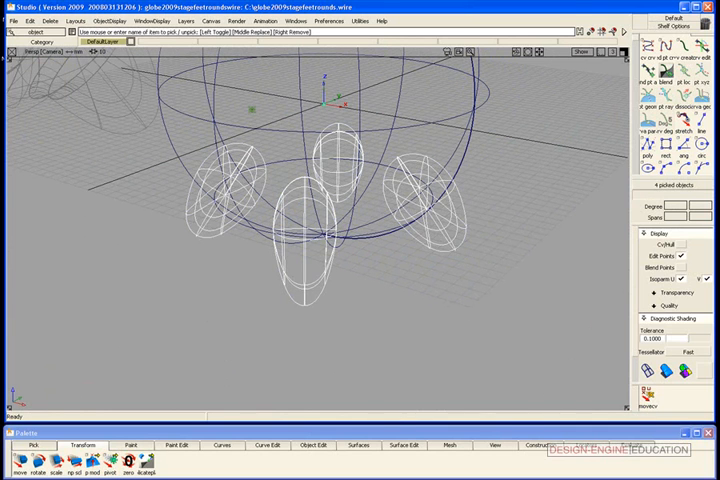
# Create intersection curves between the four feet and the globe surface.
pyautogui.click(399, 445)
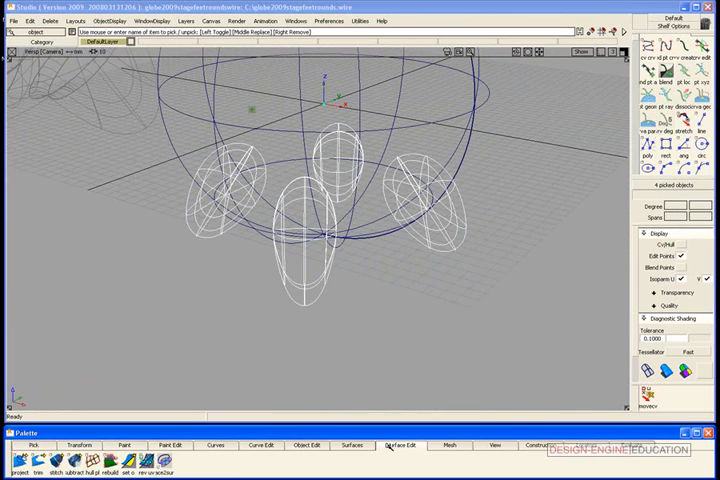
pyautogui.click(18, 446)
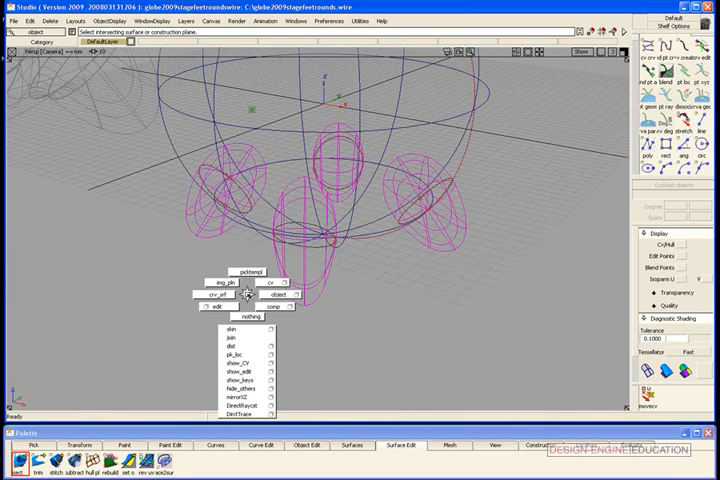
pyautogui.click(215, 297)
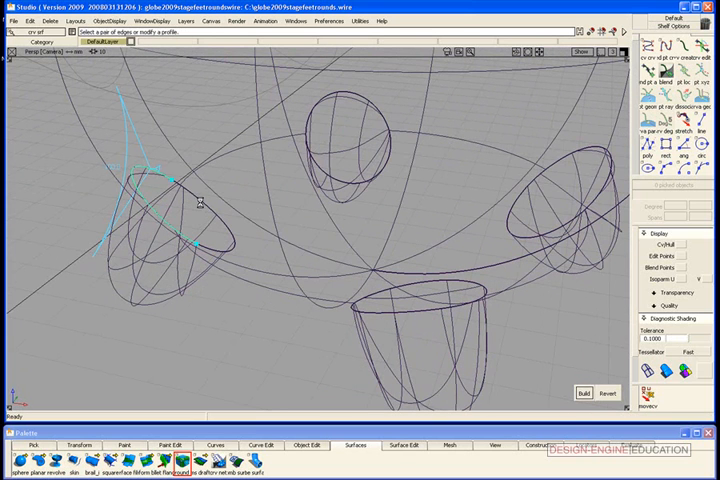
# Pick the first foot-to-body edge for a 1.0 radius round.
pyautogui.click(195, 205)
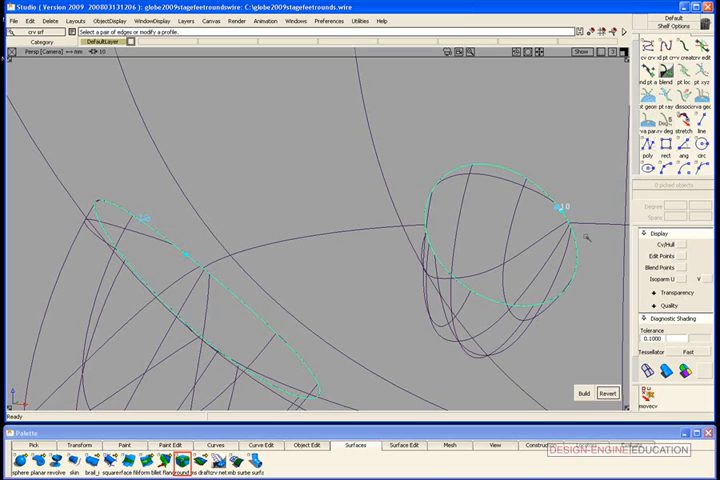
pyautogui.moveTo(370, 325)
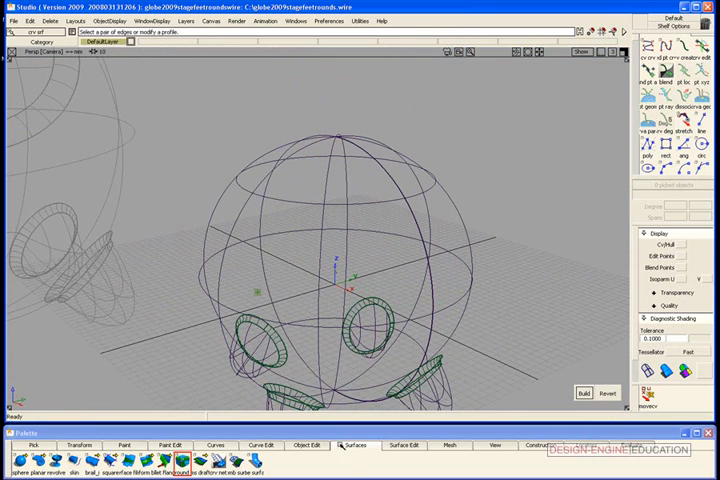
# Switch to the surface creation tools to add the new sphere.
pyautogui.click(13, 472)
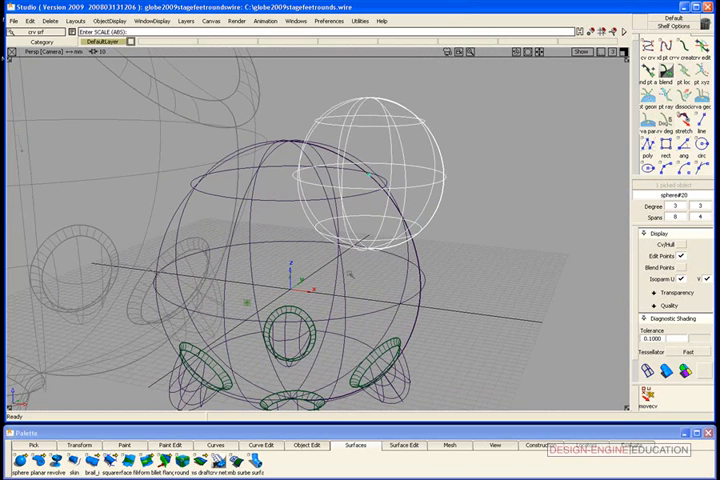
pyautogui.moveTo(465, 183)
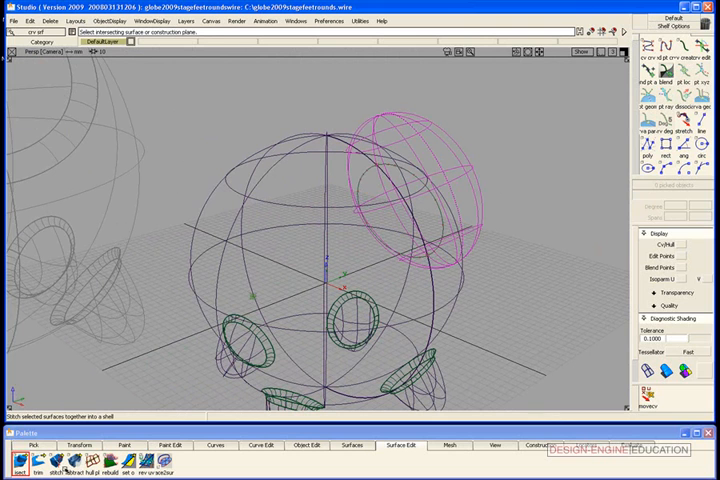
# Start intersecting the new sphere with the globe body.
pyautogui.click(37, 469)
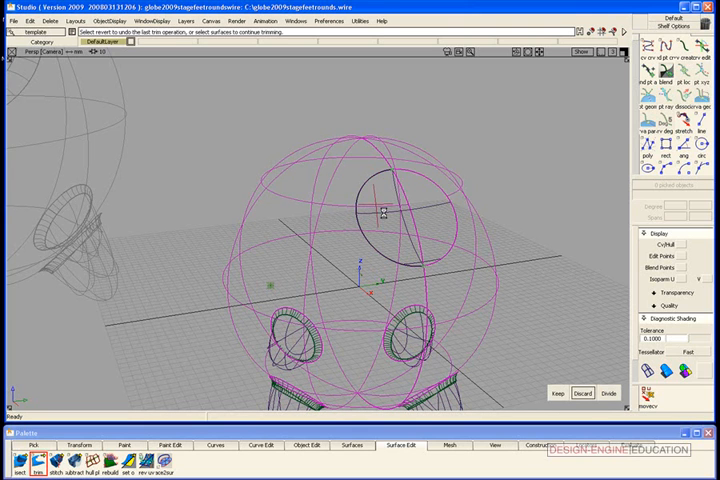
pyautogui.moveTo(514, 293)
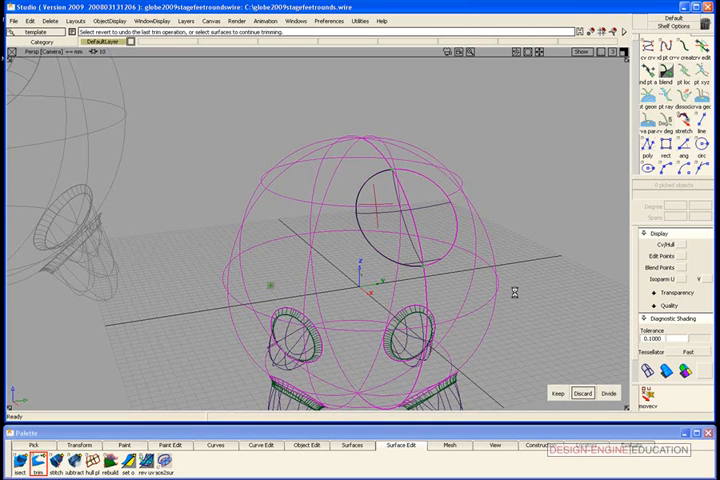